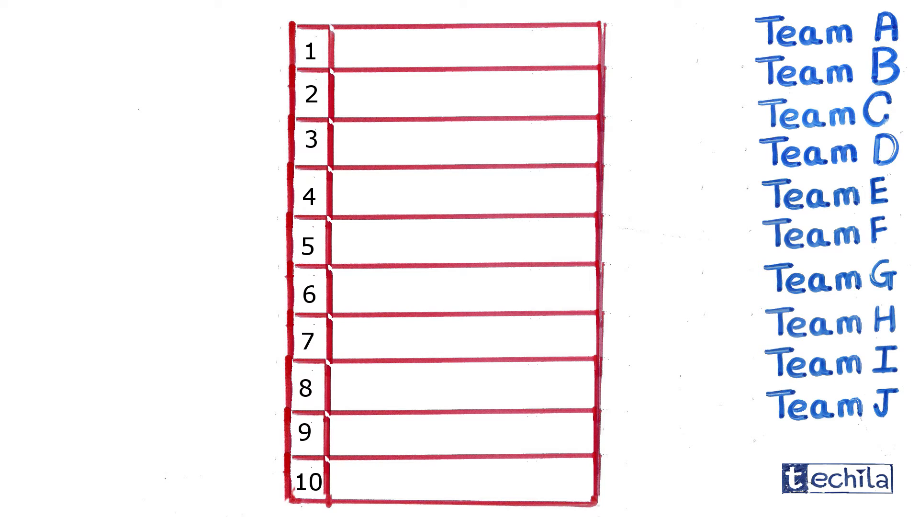
{"action": "type", "text": "Team D"}
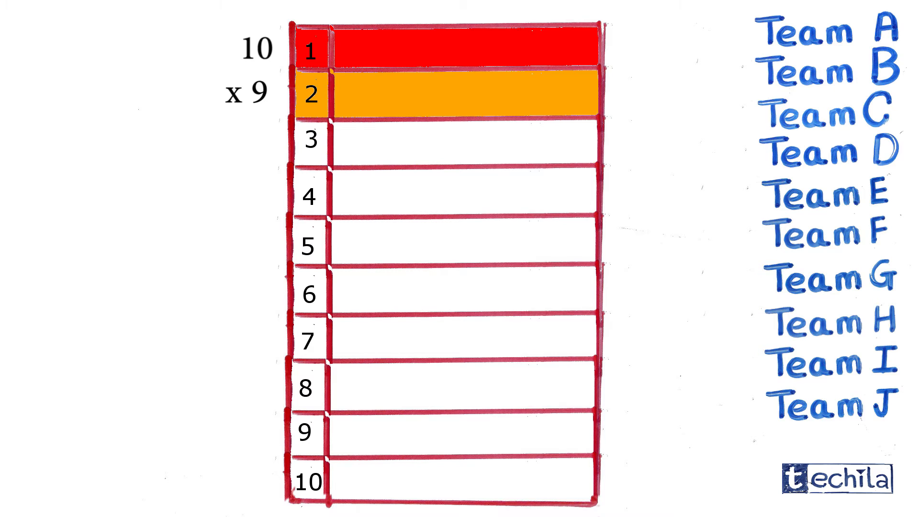
{"action": "type", "text": "Team C"}
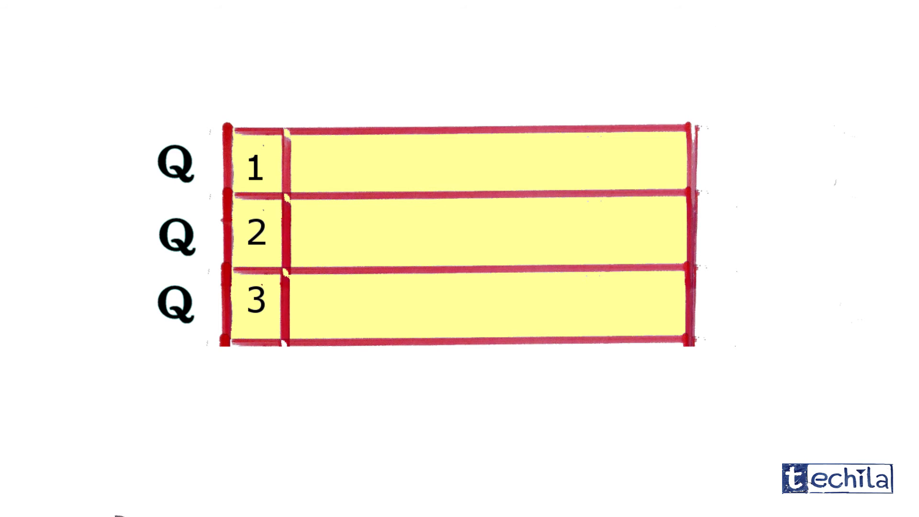
{"action": "type", "text": "Team A"}
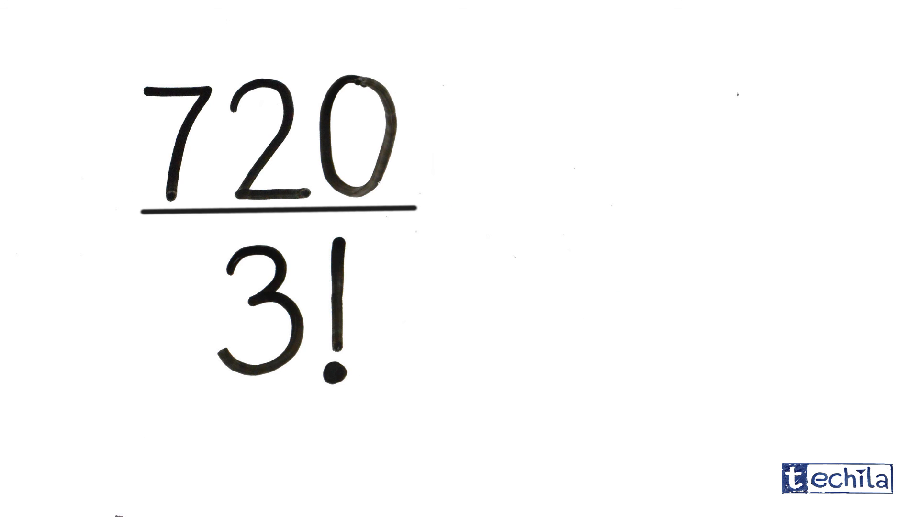
{"action": "type", "text": "= 120"}
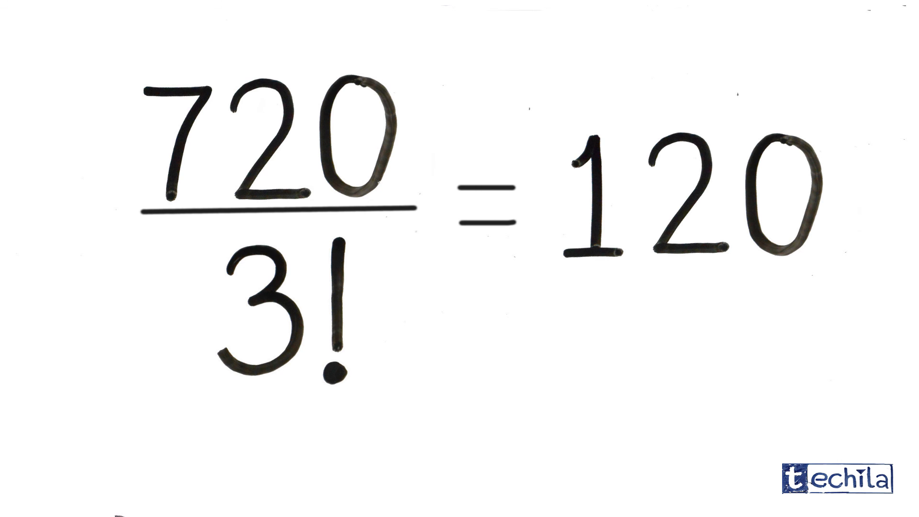